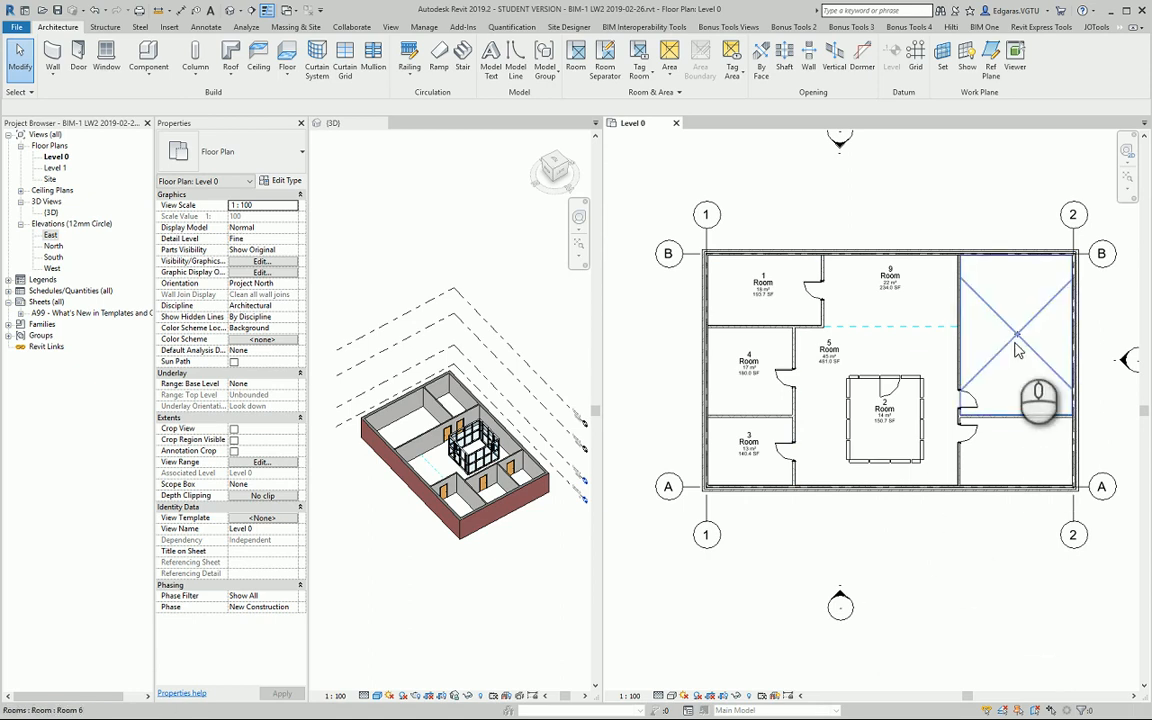
Place Room 11 lower right and tag the upper-right room as Room 6.
{"action": "left_click", "coordinate": [1015, 335]}
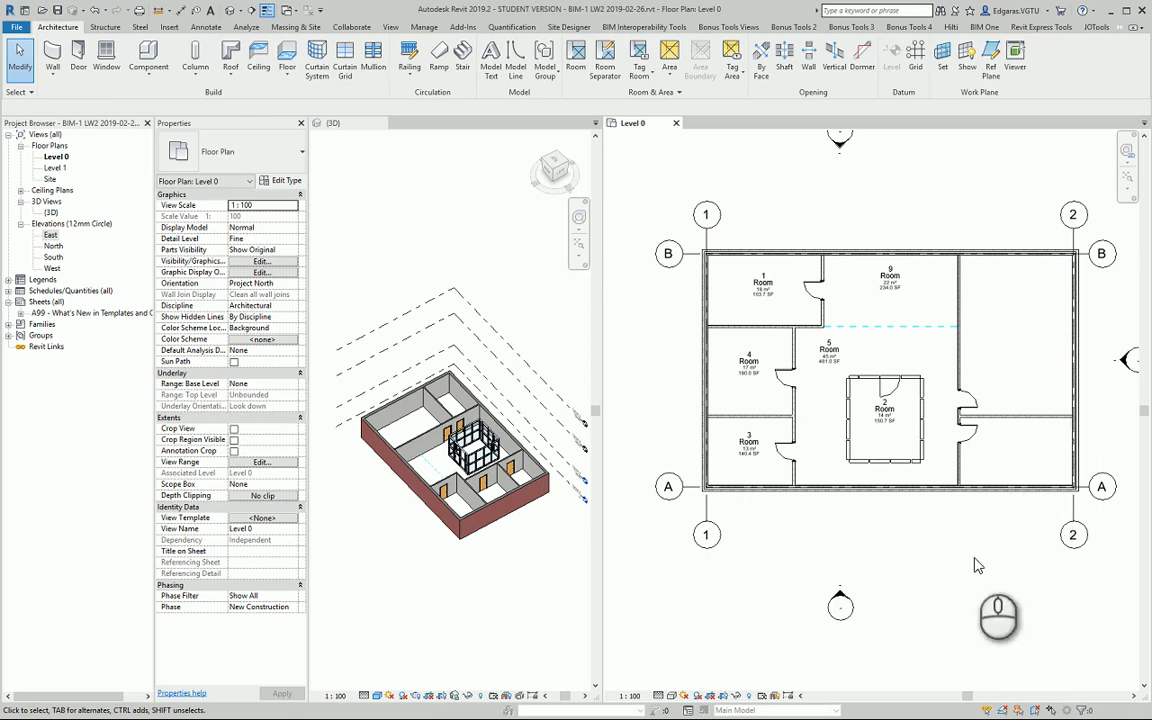
{"action": "mouse_move", "coordinate": [1044, 392]}
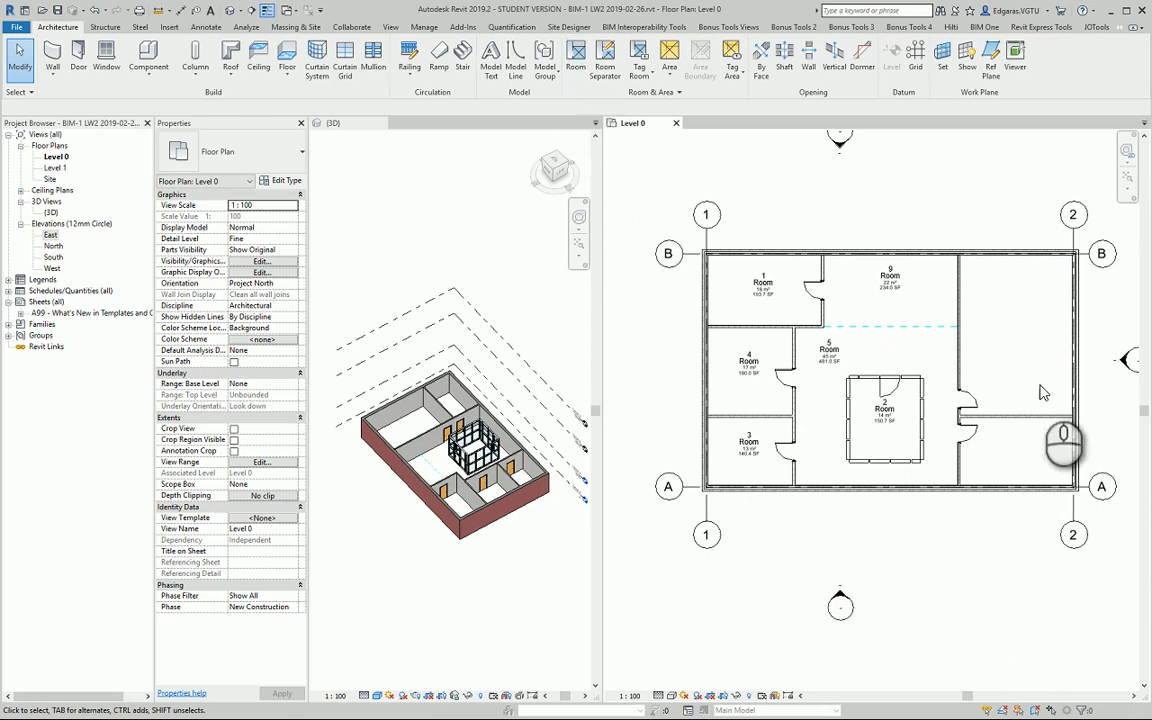
{"action": "mouse_move", "coordinate": [932, 440]}
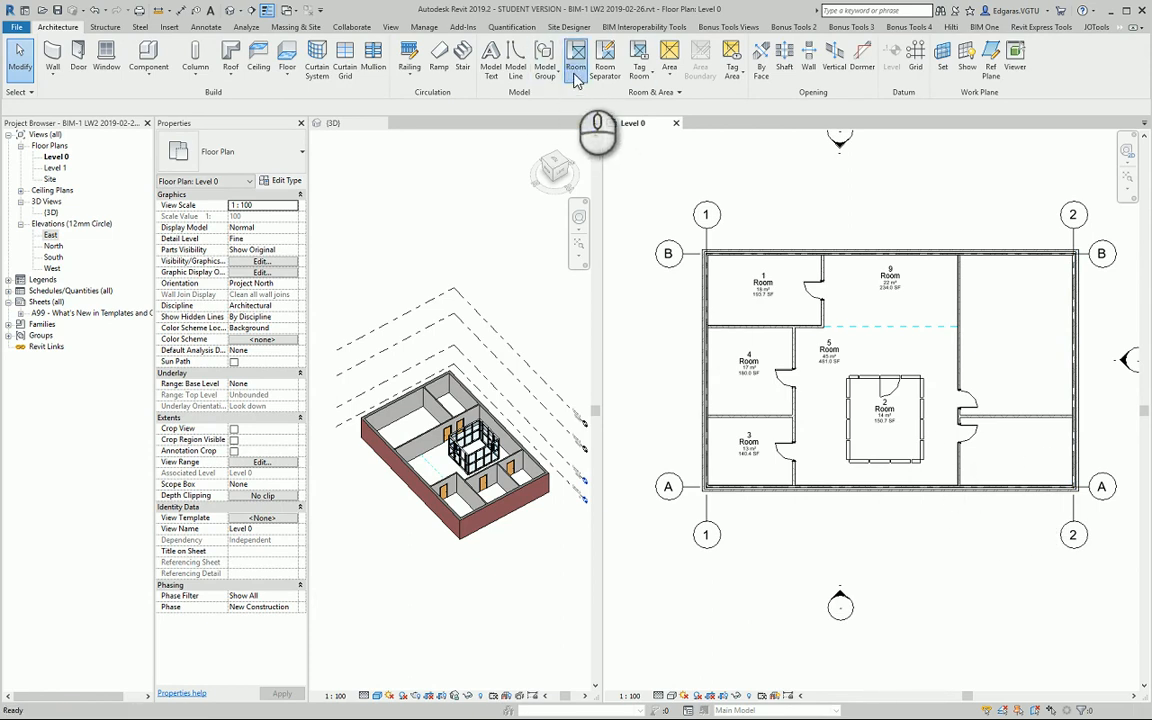
{"action": "left_click", "coordinate": [576, 57]}
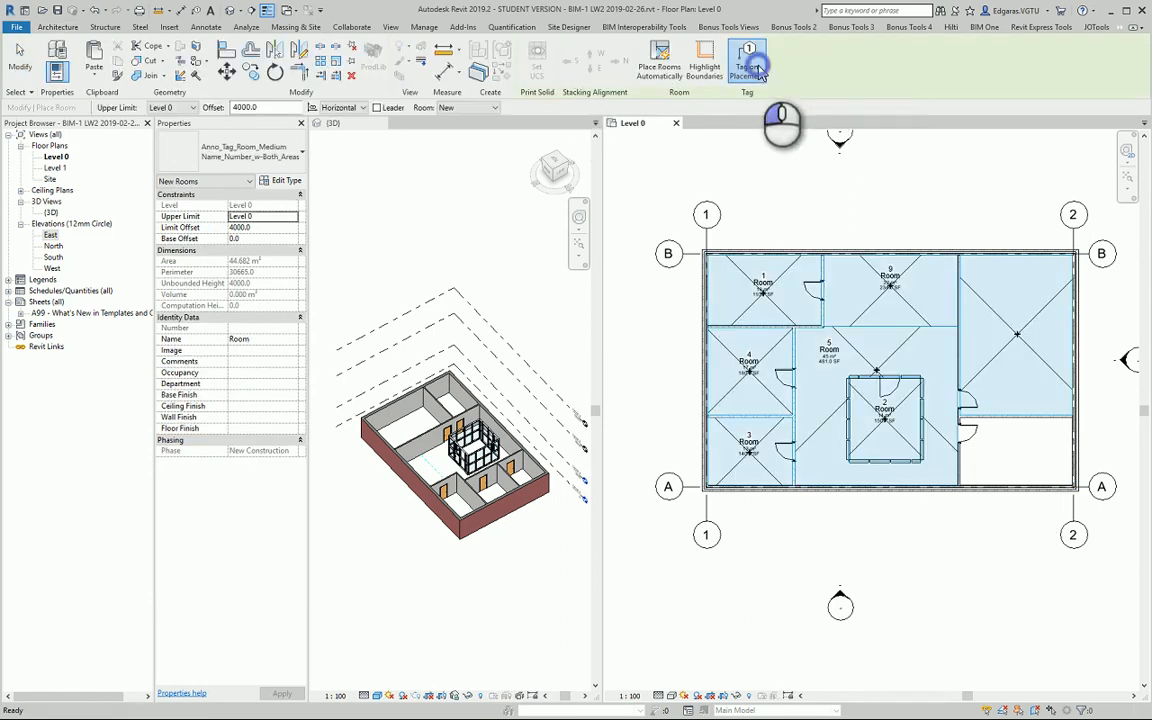
{"action": "left_click", "coordinate": [747, 60]}
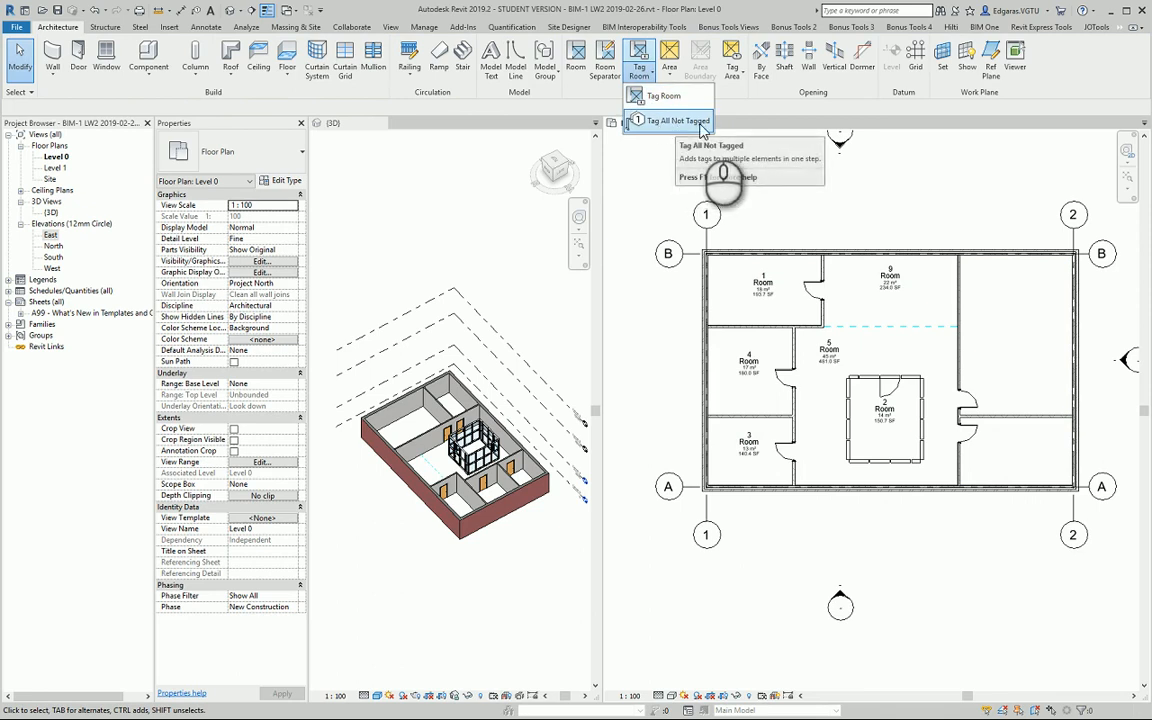
{"action": "mouse_move", "coordinate": [668, 95]}
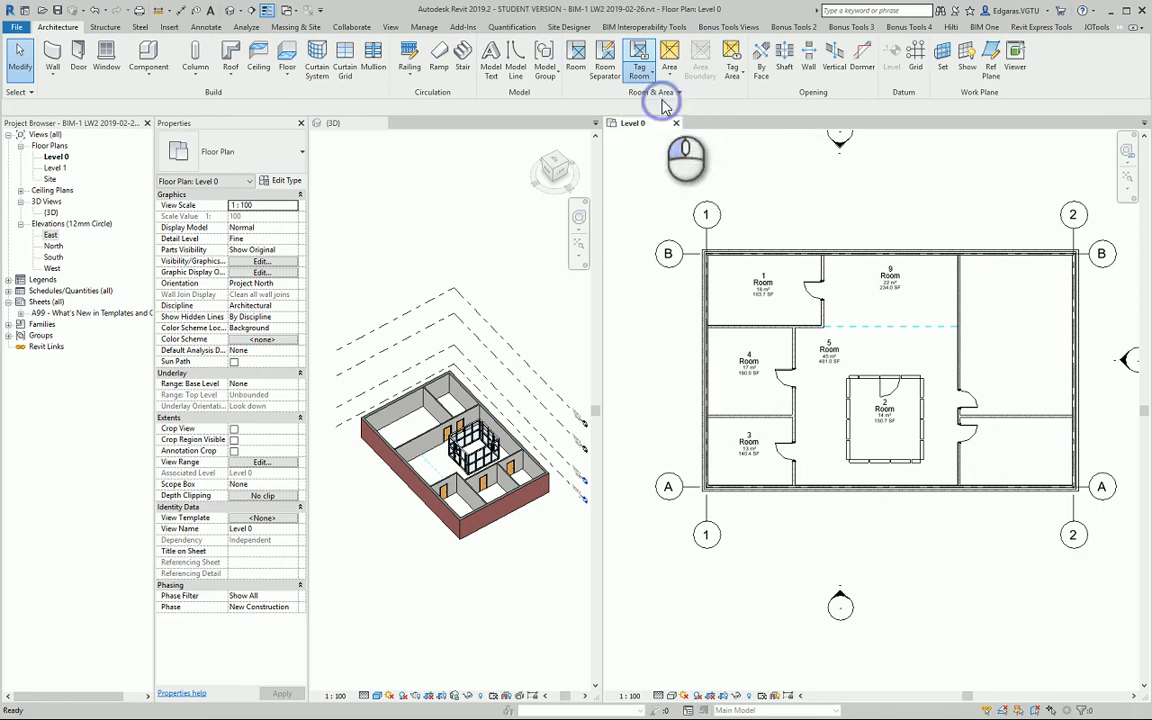
{"action": "left_click", "coordinate": [639, 62]}
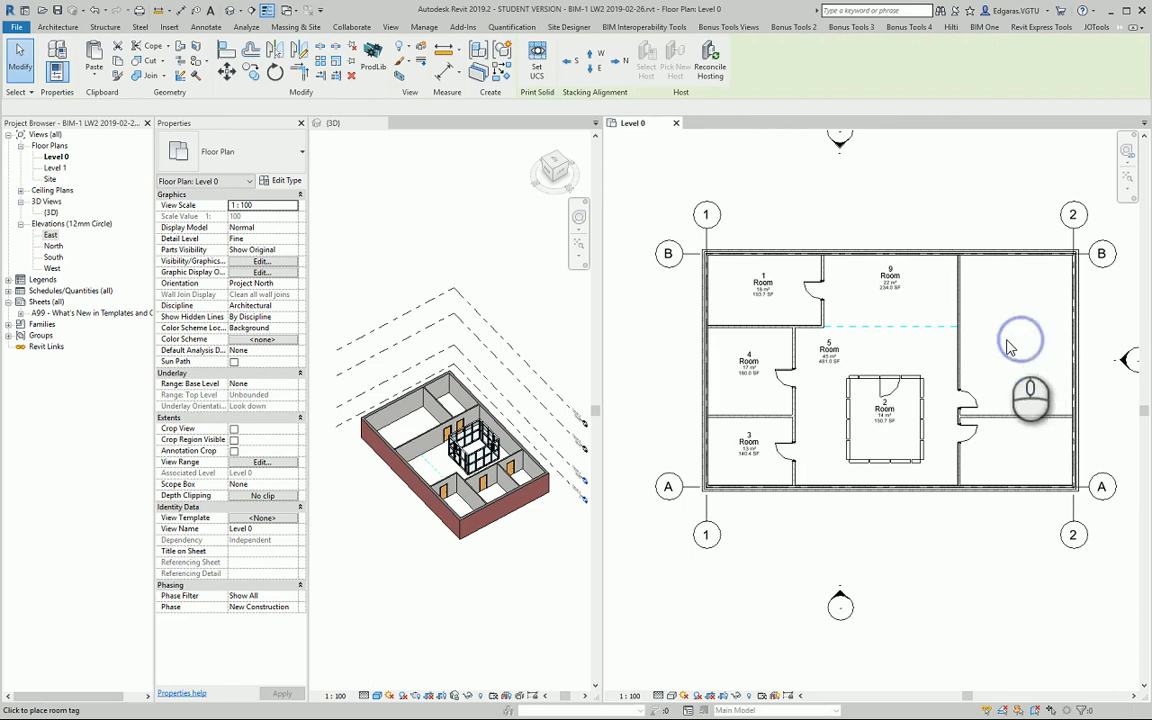
{"action": "left_click", "coordinate": [1020, 340]}
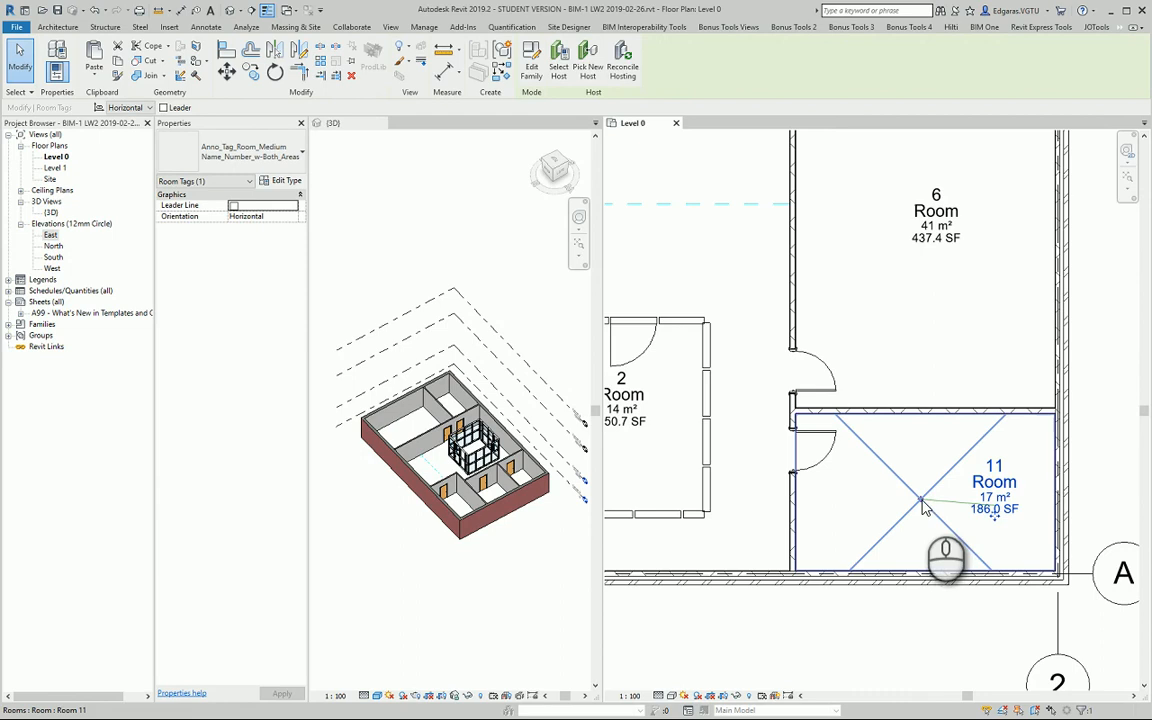
{"action": "mouse_move", "coordinate": [920, 505]}
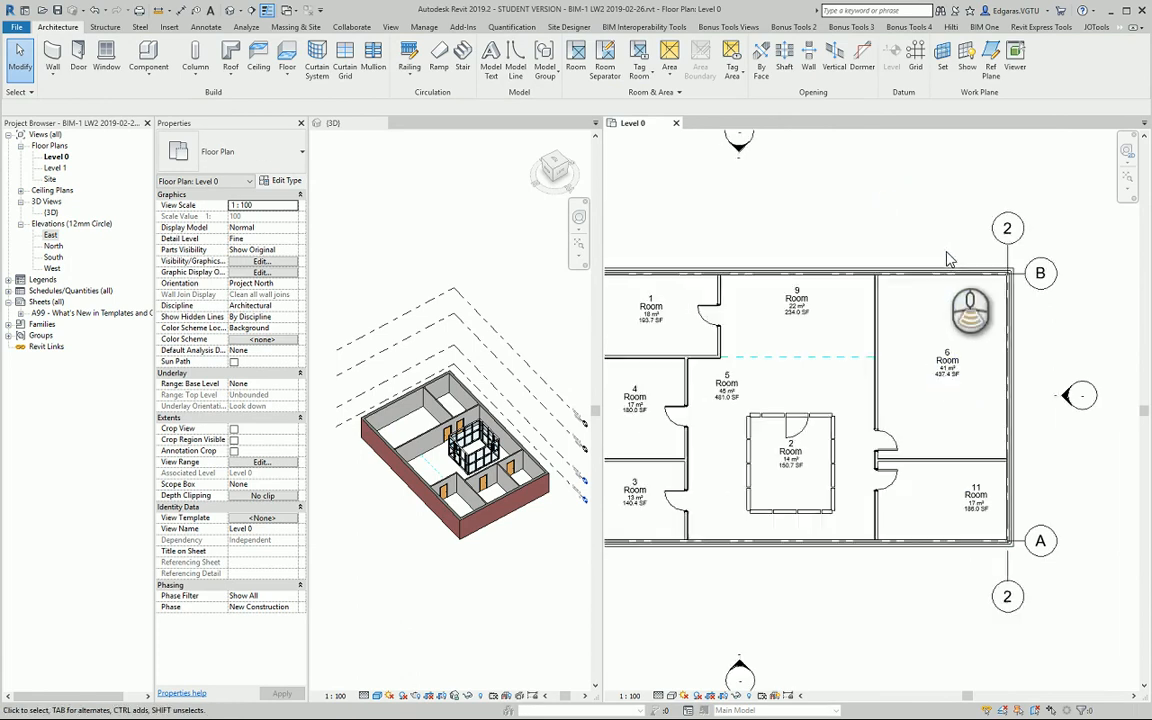
Duplicate the Level 0 floor plan view as 'Level 0 Copy 1'.
{"action": "right_click", "coordinate": [55, 157]}
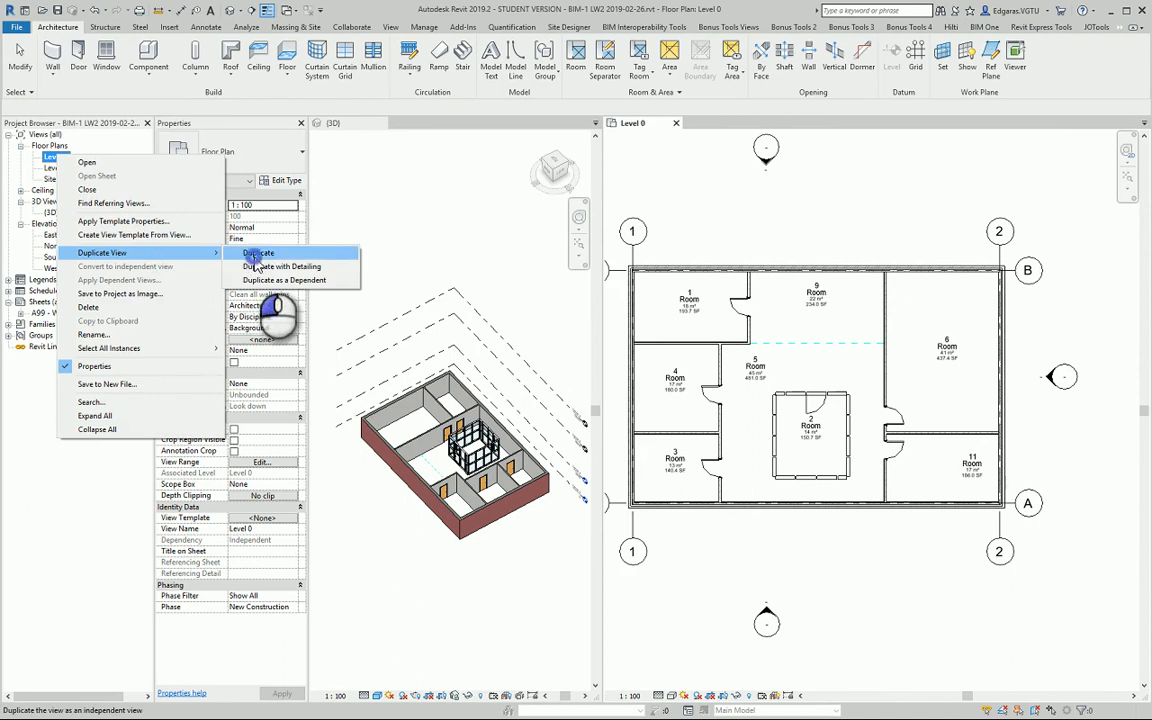
{"action": "left_click", "coordinate": [258, 253]}
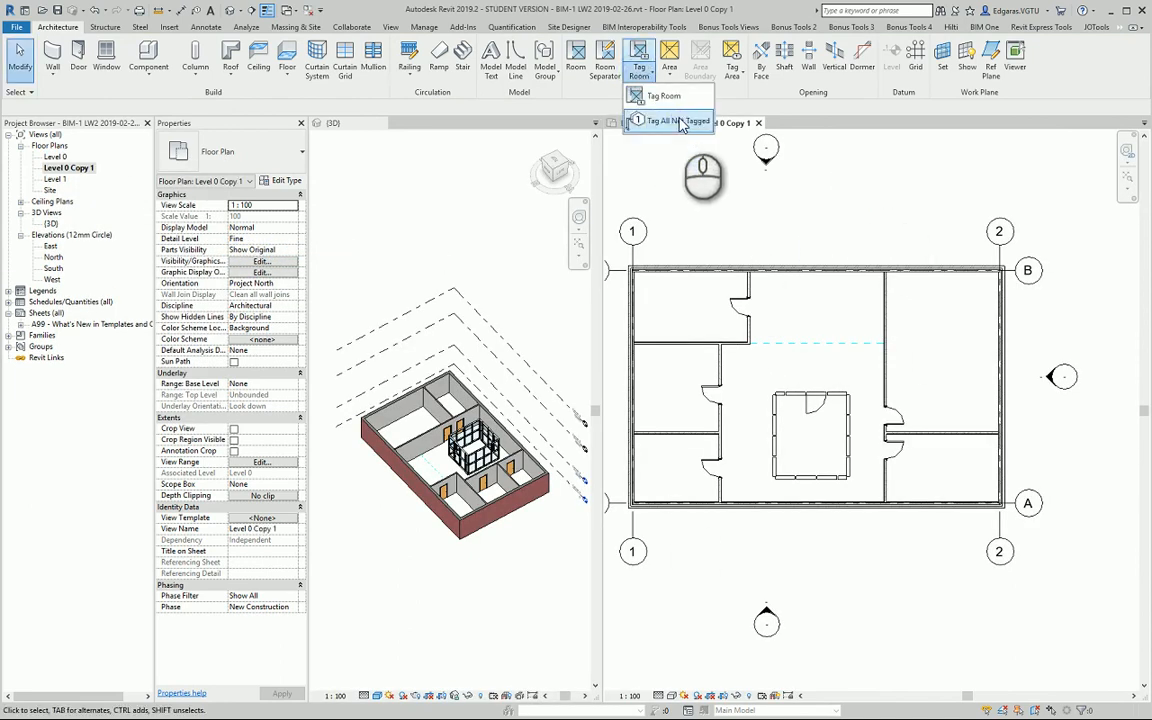
Tag all untagged rooms in Level 0 Copy 1 with Room Tags via Tag All Not Tagged.
{"action": "left_click", "coordinate": [668, 120]}
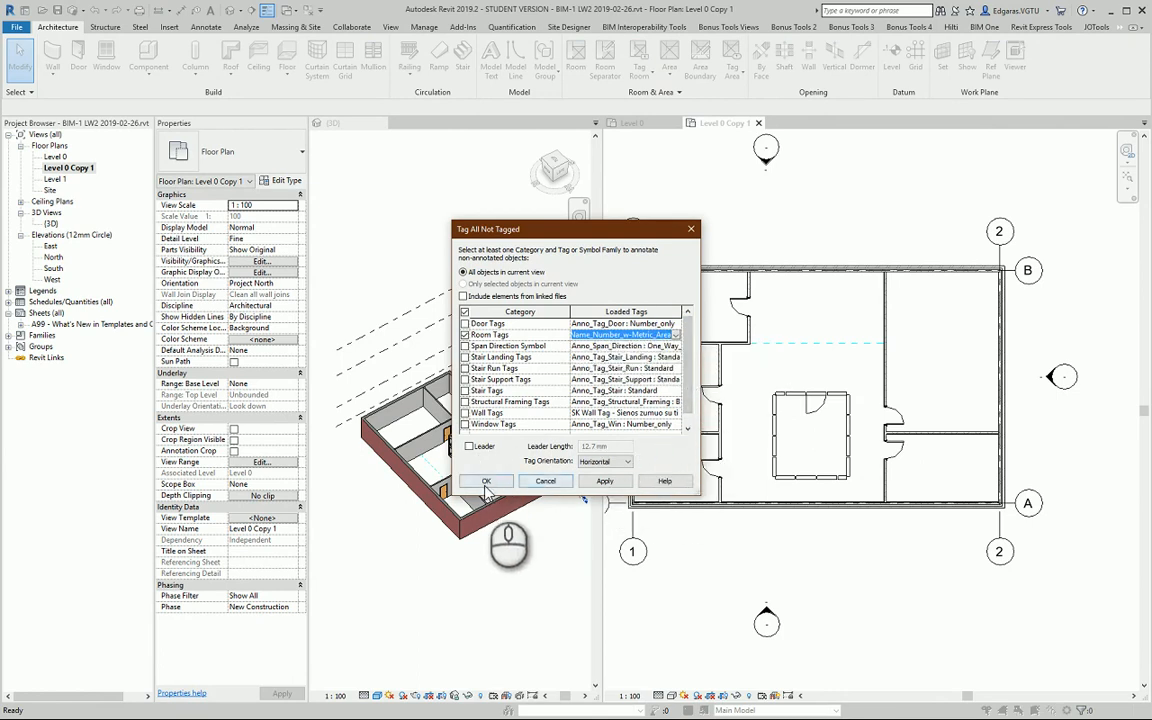
{"action": "left_click", "coordinate": [487, 481]}
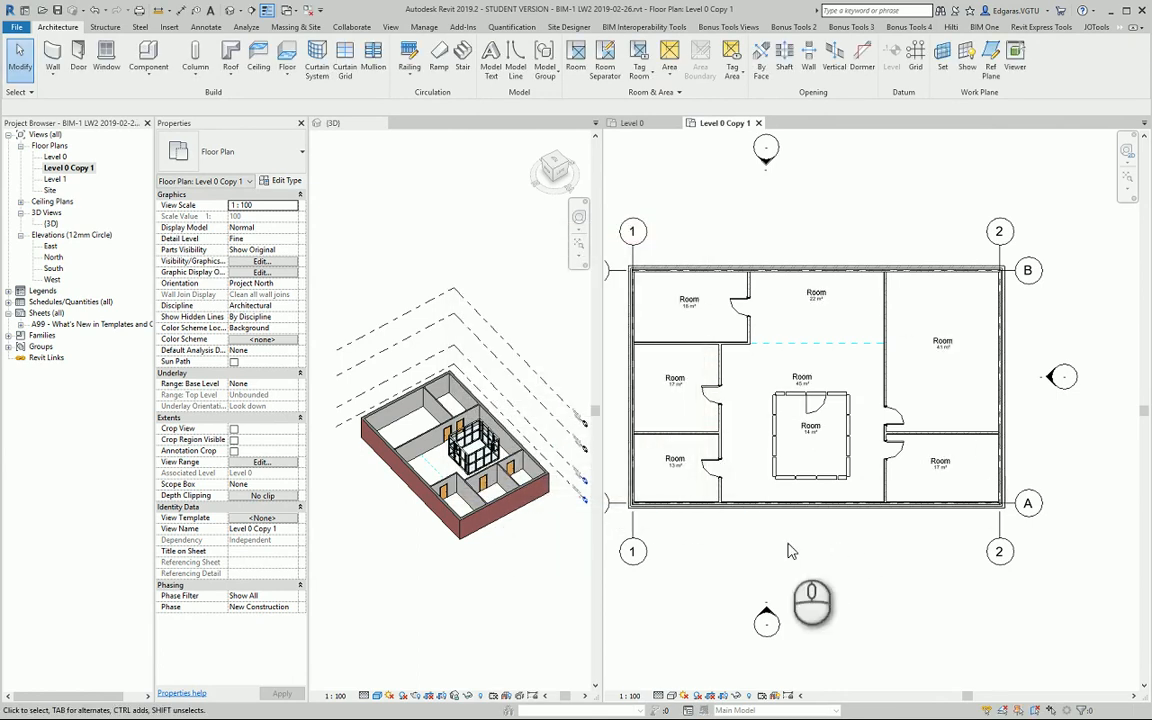
{"action": "mouse_move", "coordinate": [870, 580]}
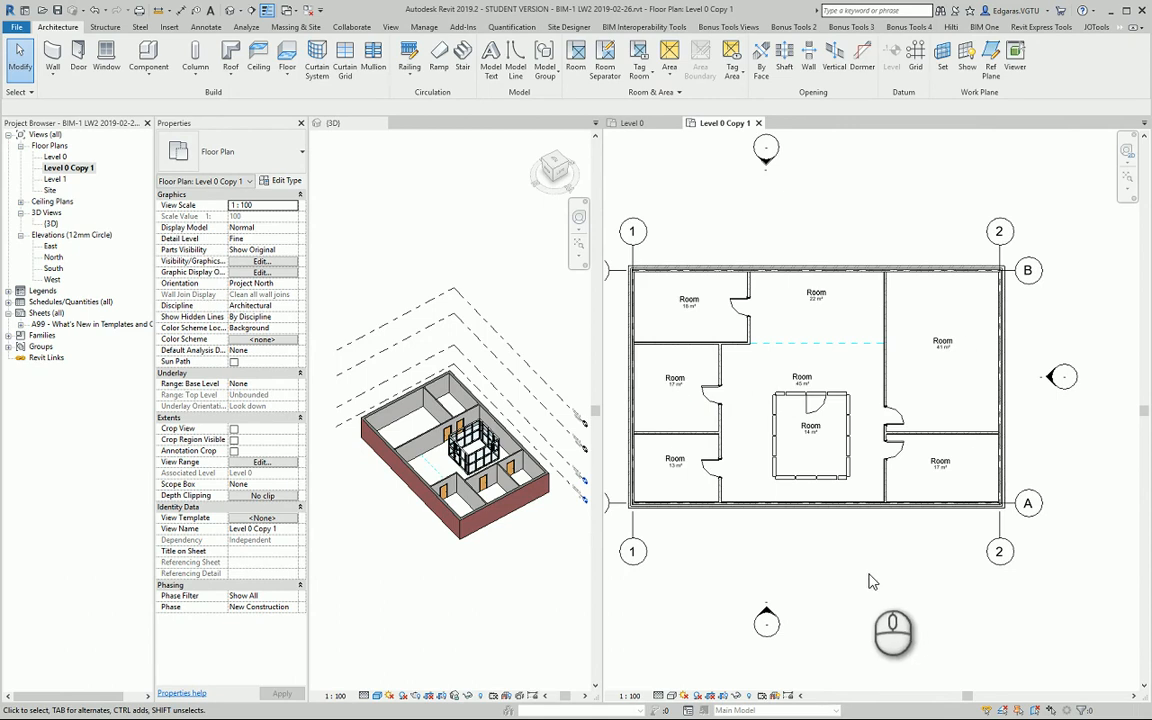